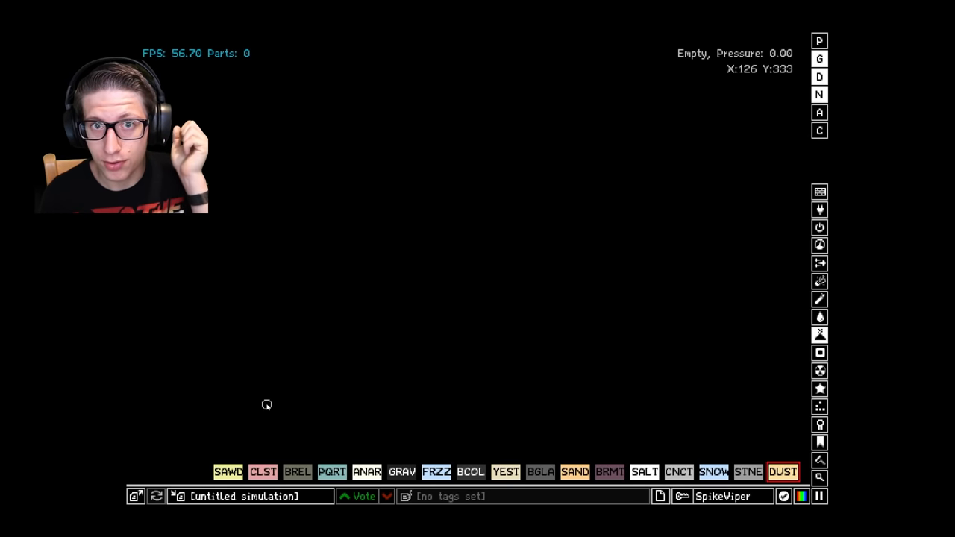
pyautogui.moveTo(143, 513)
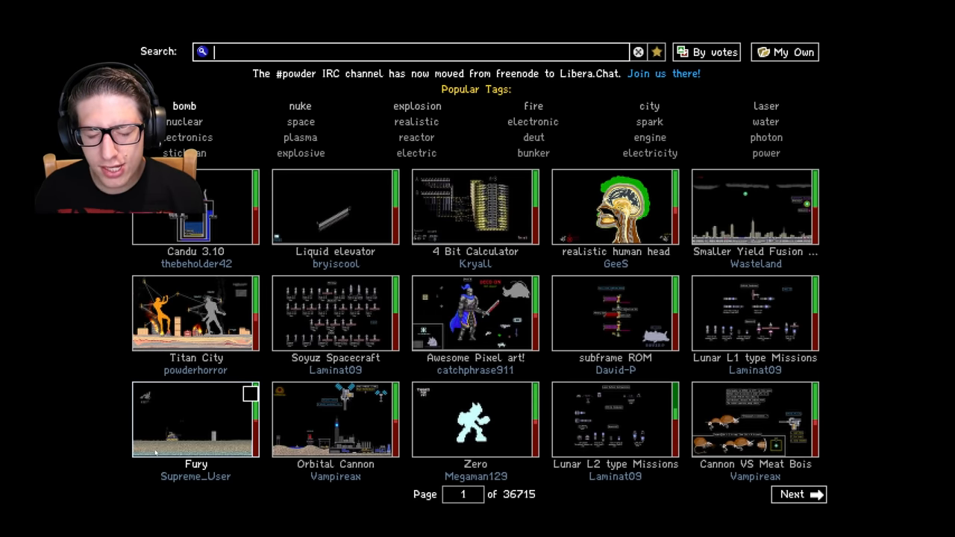
pyautogui.moveTo(578, 324)
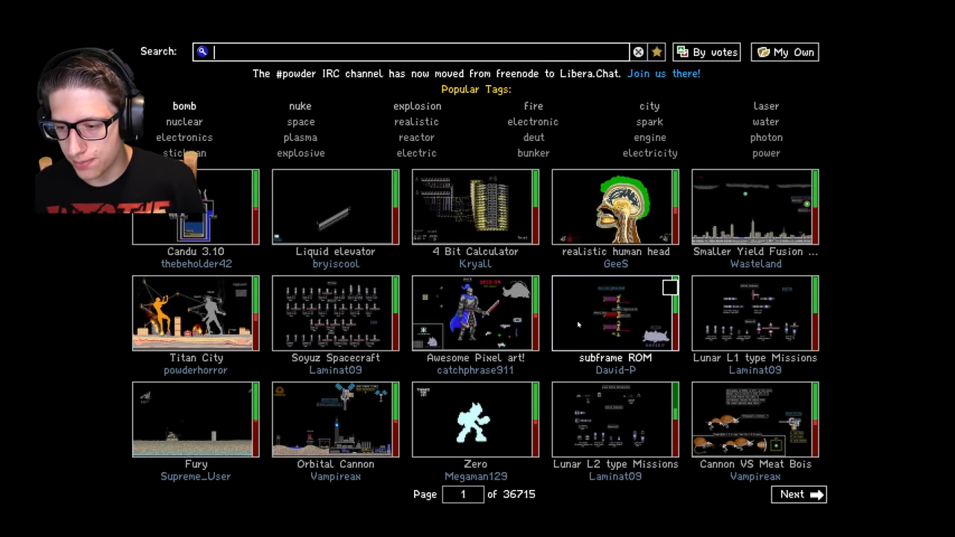
# Open the 'realistic human head' save's preview from the online save browser.
pyautogui.click(615, 206)
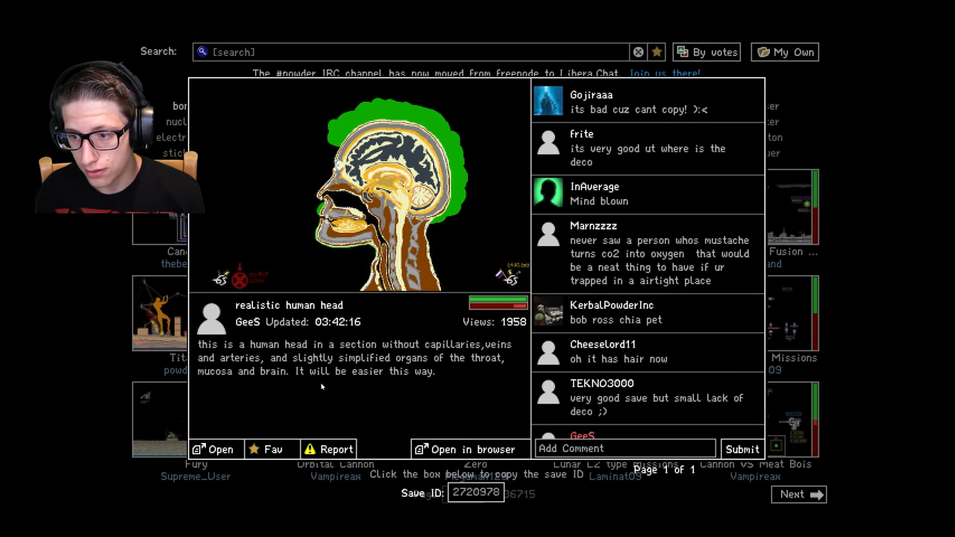
# Load the 'realistic human head' save from its preview into the simulation.
pyautogui.click(214, 450)
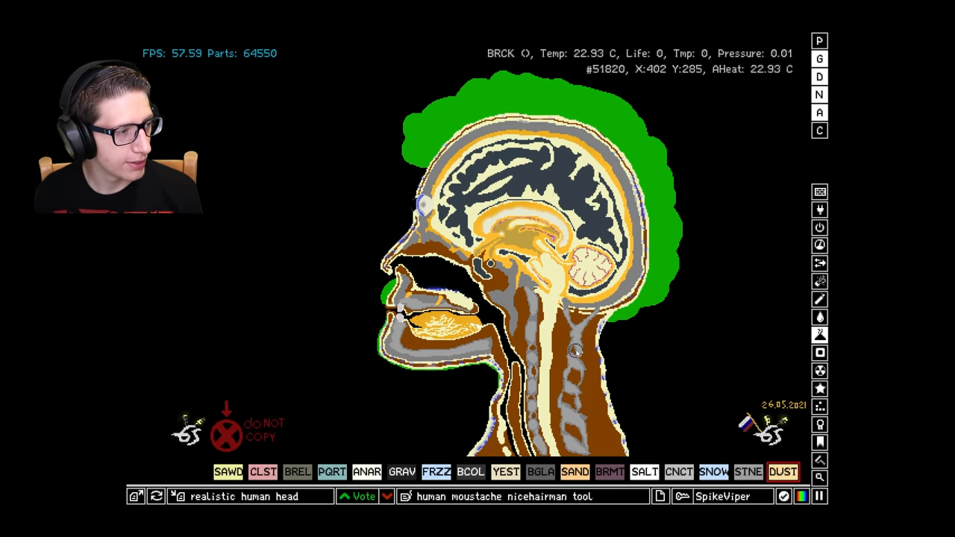
pyautogui.moveTo(699, 273)
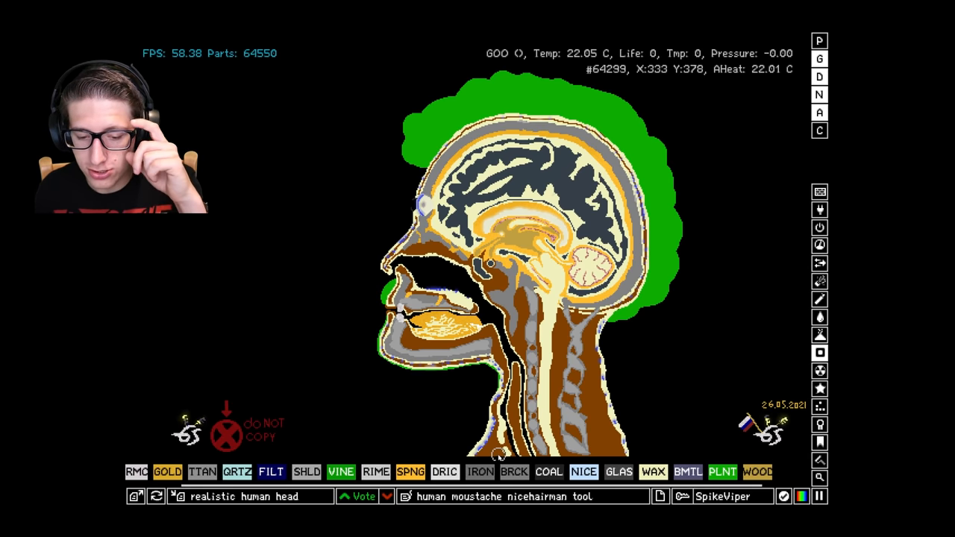
# Choose an explosive material from the element menu to wreck the head.
pyautogui.click(359, 471)
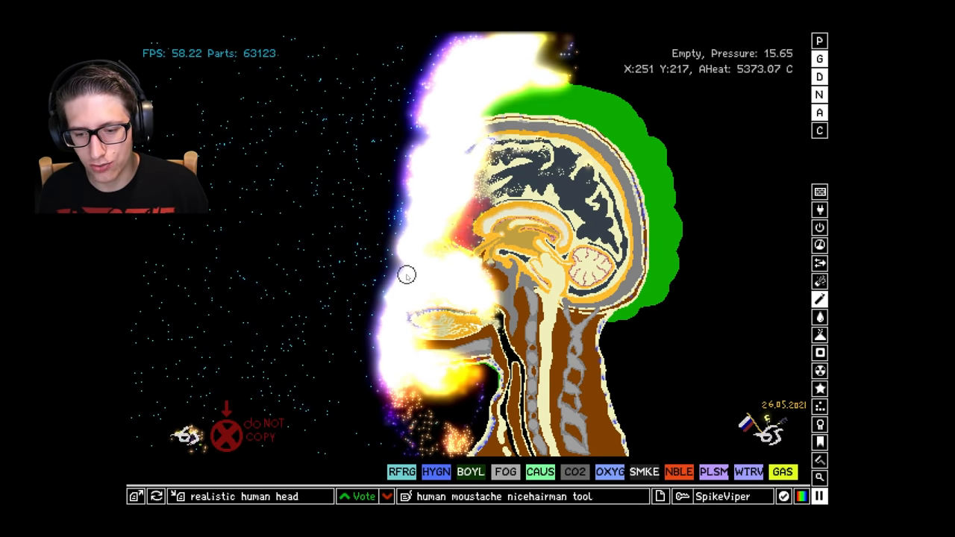
pyautogui.moveTo(386, 208)
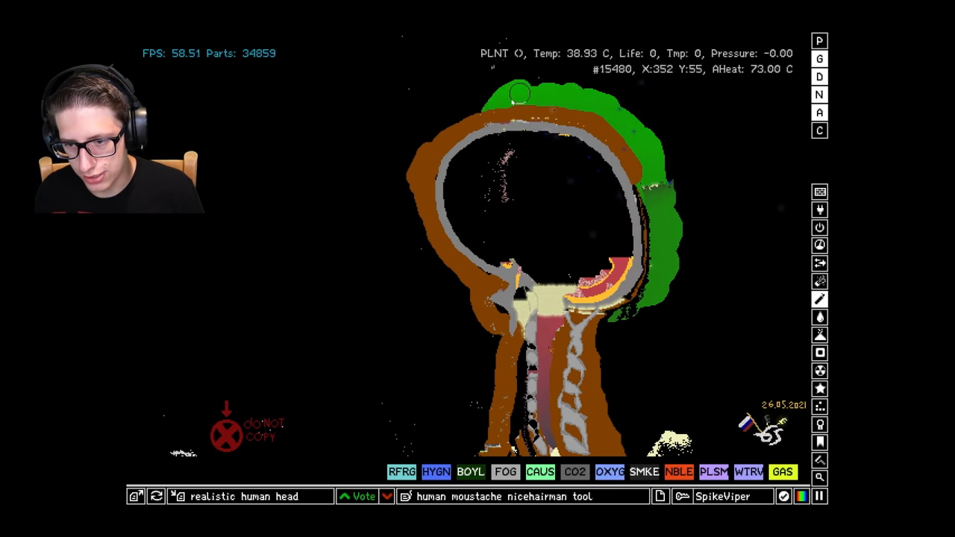
# Select a Solids element to add an eye and green hair.
pyautogui.click(819, 334)
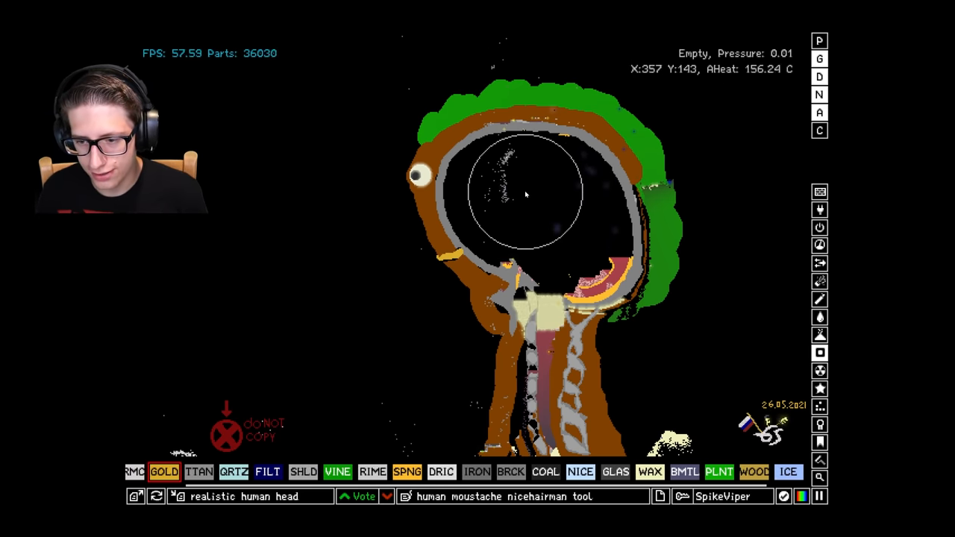
# Paint blue material and a golden blob inside the hollow skull.
pyautogui.click(522, 187)
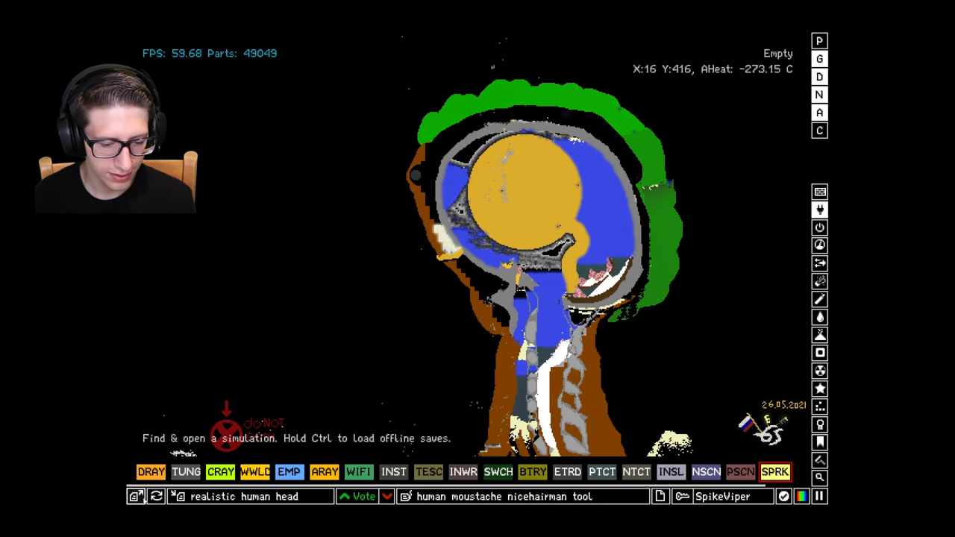
# Browse the online saves and open the 'Candu 3.10' save's preview.
pyautogui.click(137, 496)
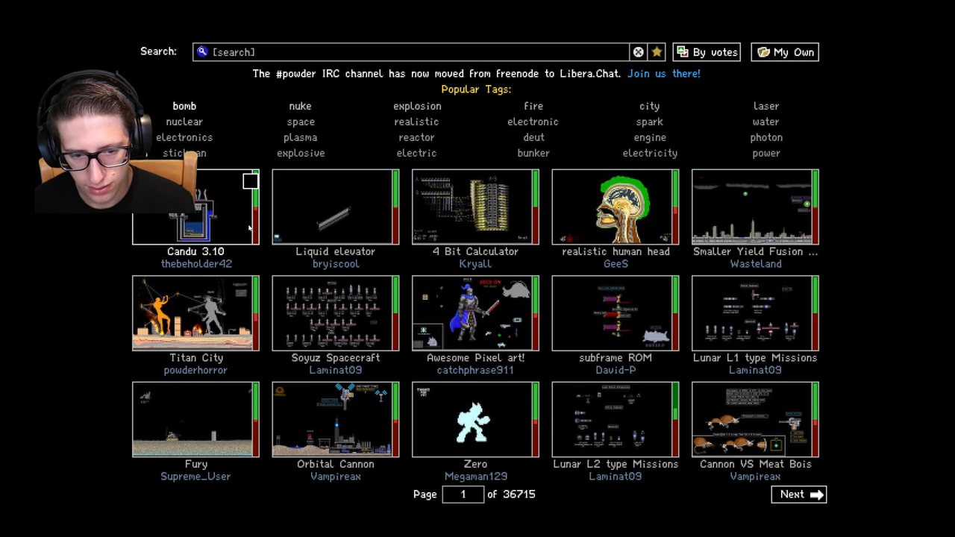
pyautogui.click(195, 207)
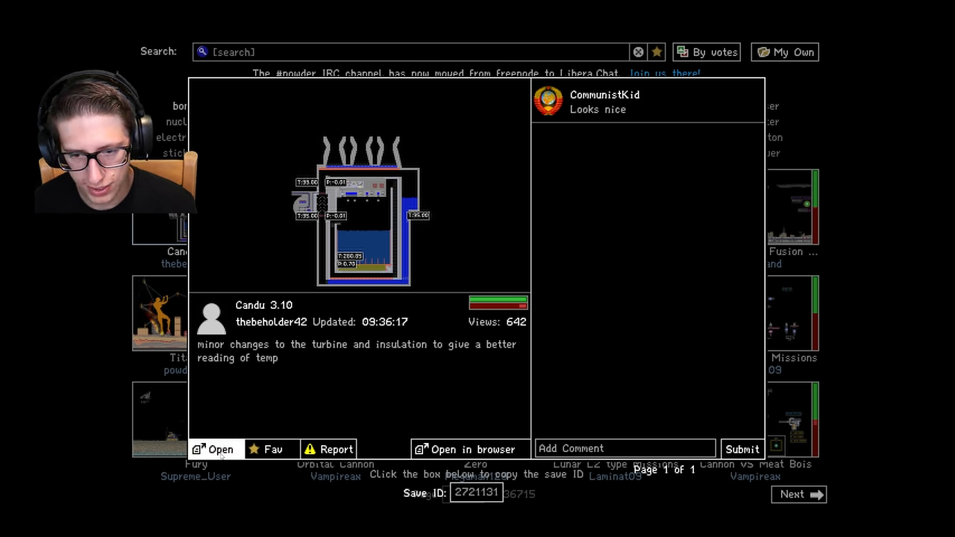
# Load the 'Candu 3.10' reactor save into the simulation.
pyautogui.click(214, 448)
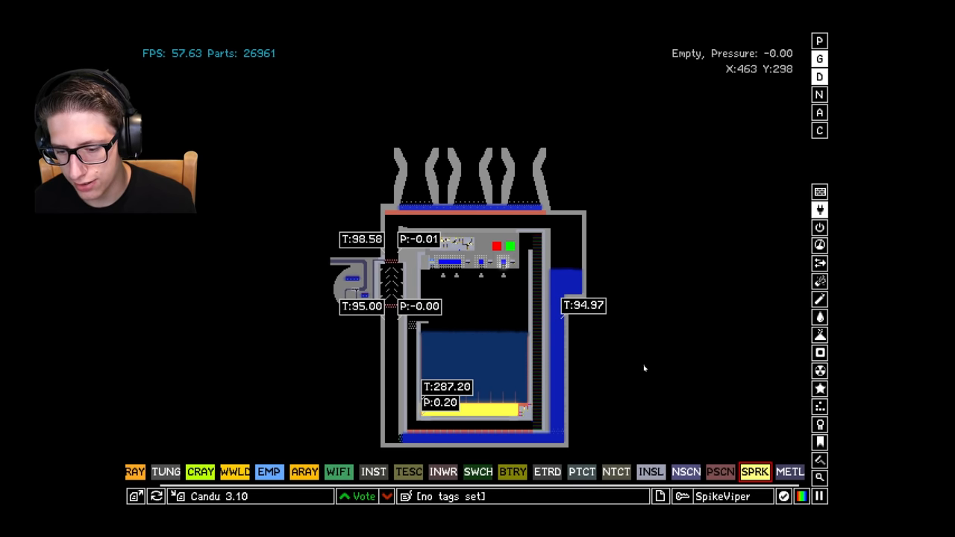
pyautogui.moveTo(622, 362)
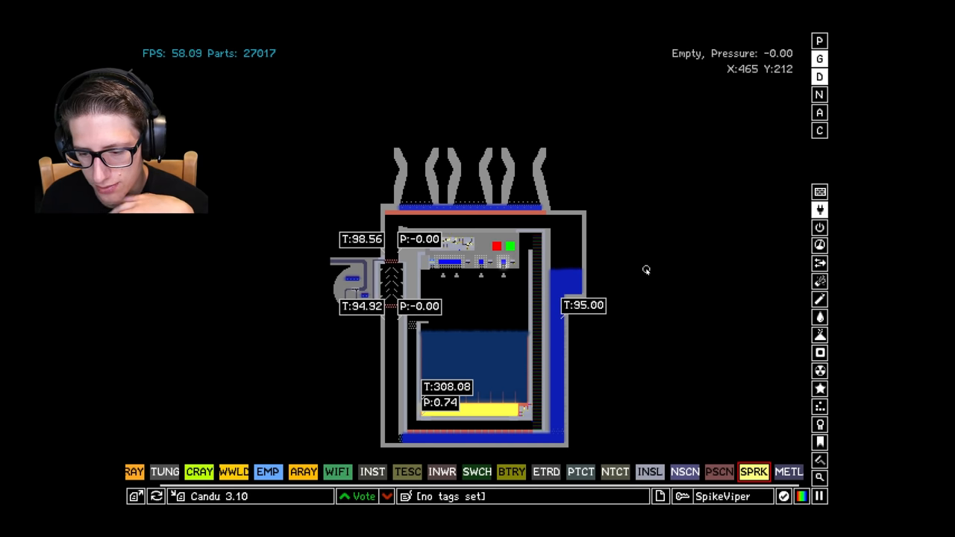
pyautogui.moveTo(458, 359)
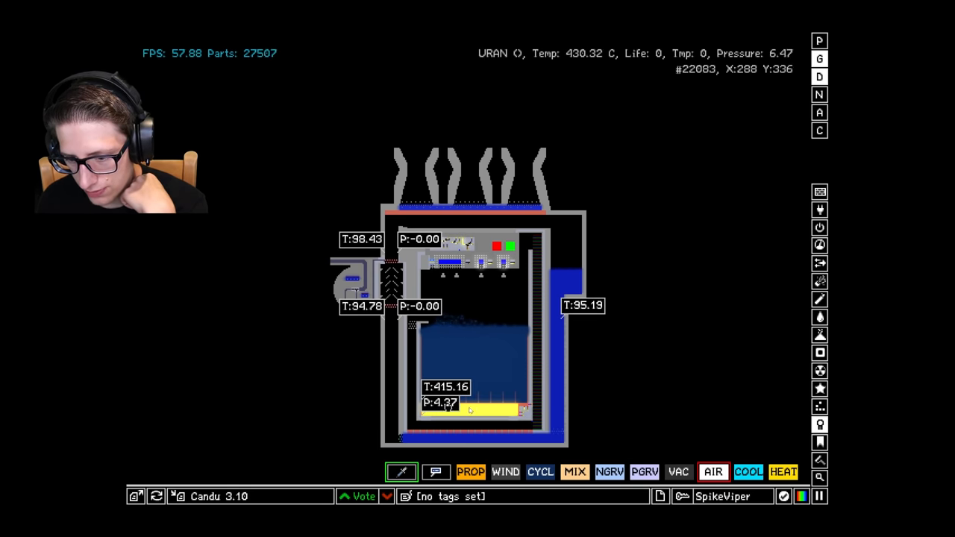
pyautogui.moveTo(688, 365)
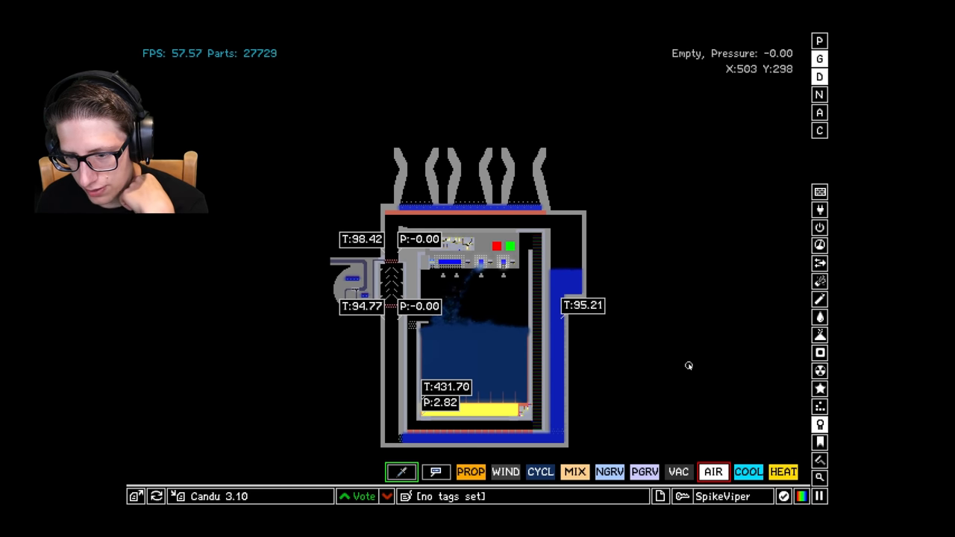
pyautogui.moveTo(756, 363)
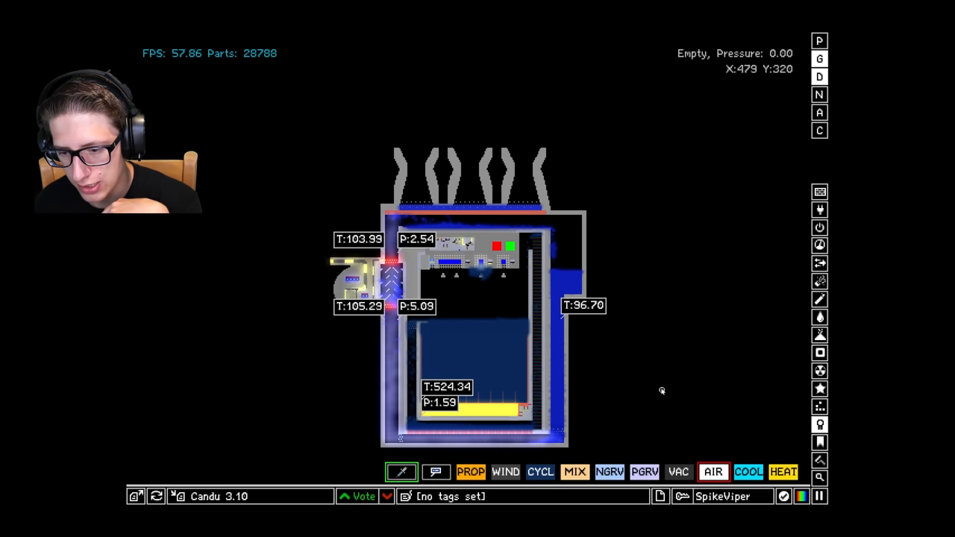
pyautogui.moveTo(649, 334)
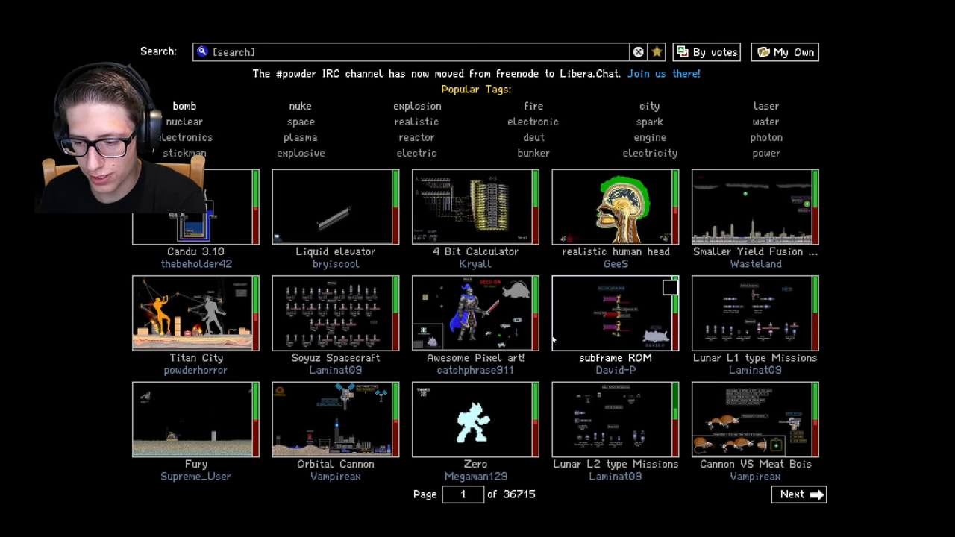
# Open the 'Titan City' save's preview and load it into the simulation.
pyautogui.click(476, 312)
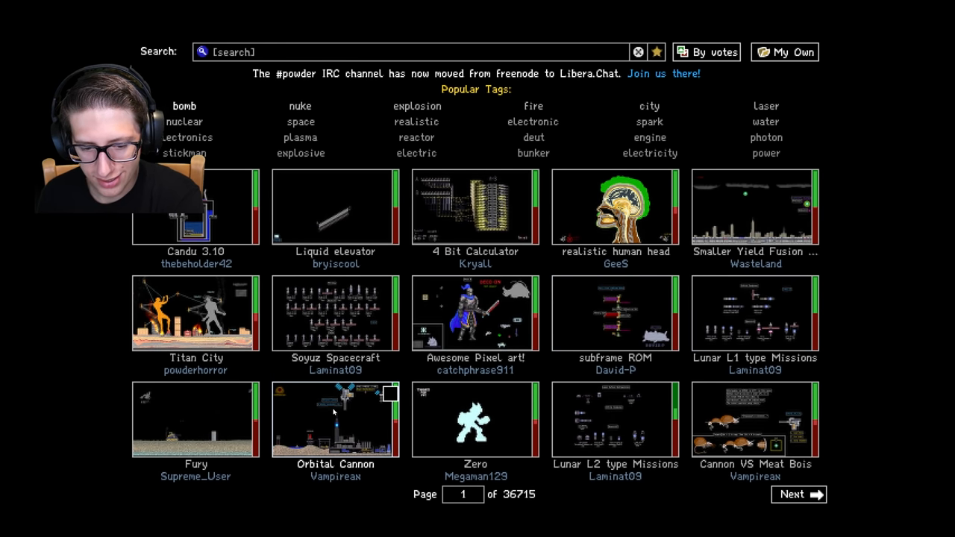
pyautogui.click(195, 313)
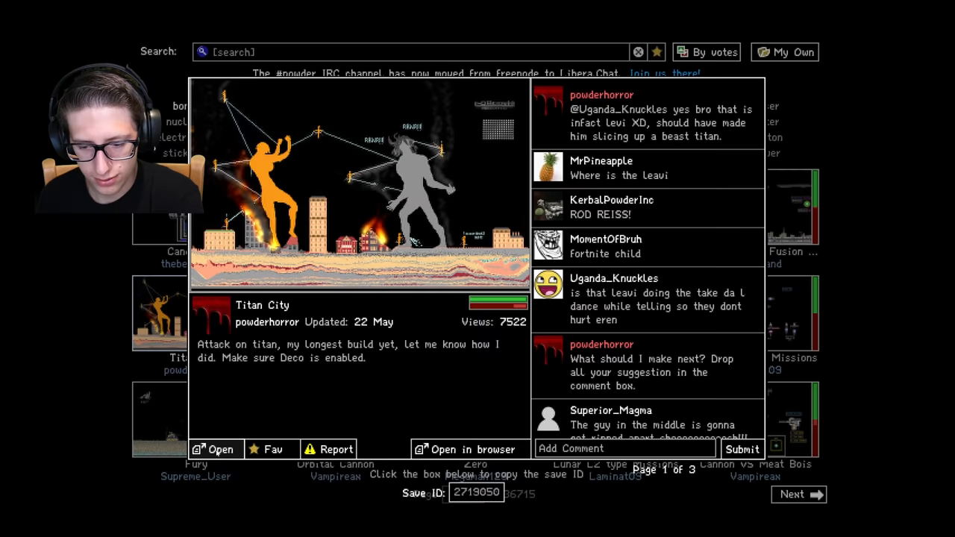
pyautogui.click(215, 450)
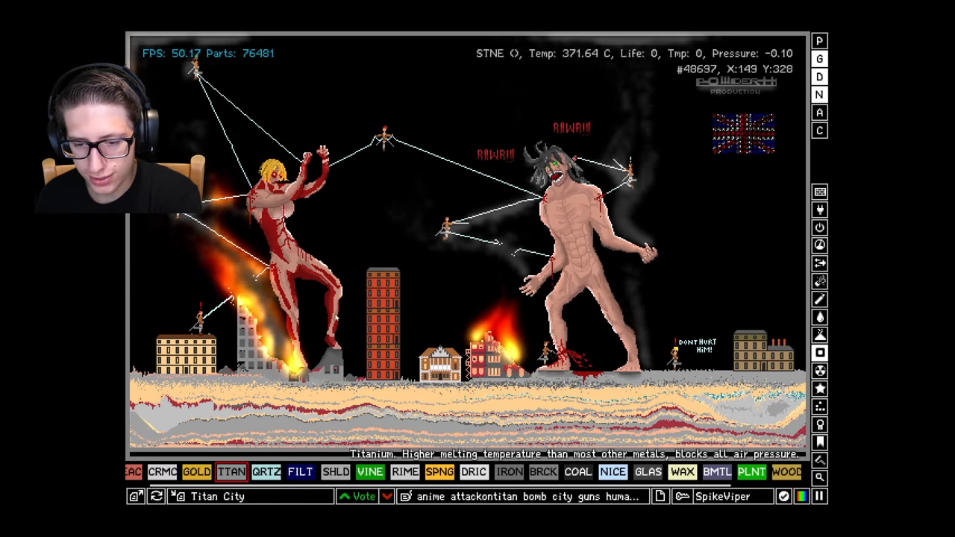
pyautogui.moveTo(388, 200)
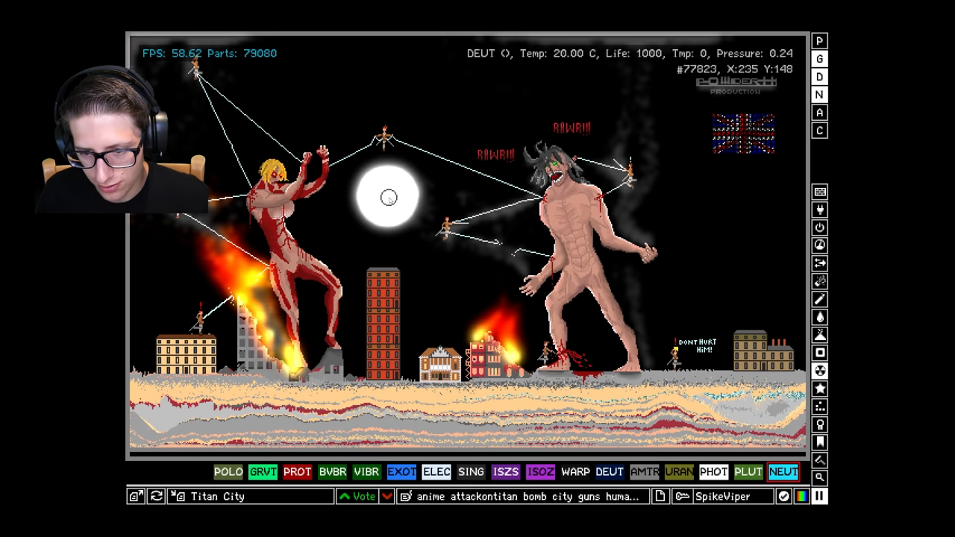
pyautogui.moveTo(694, 244)
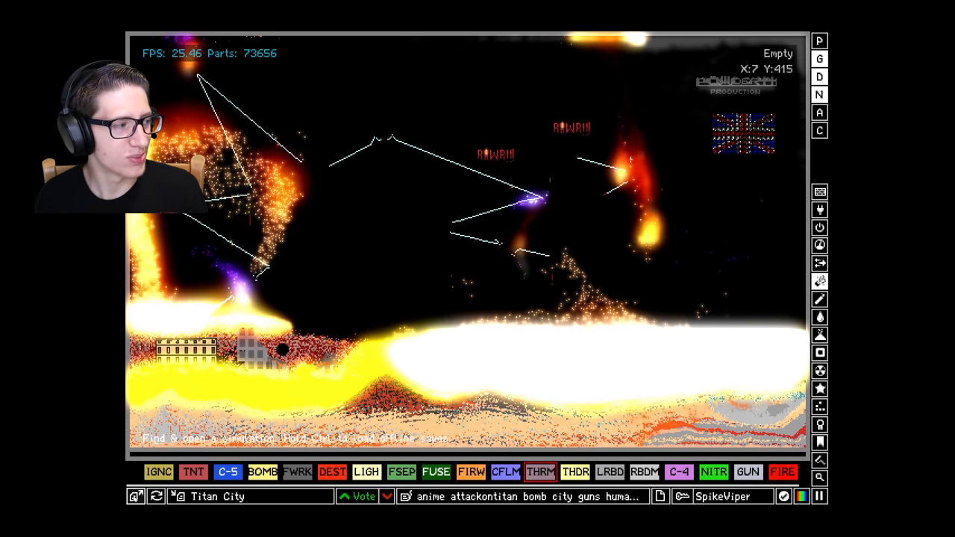
# Find the 'Cannon VS Meat Bois' save and load it into the simulation.
pyautogui.click(137, 496)
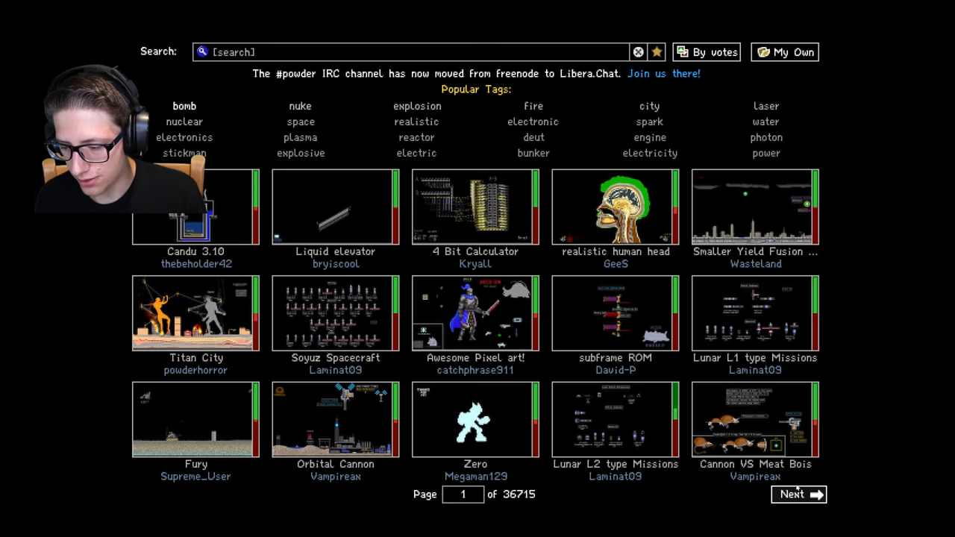
pyautogui.click(754, 419)
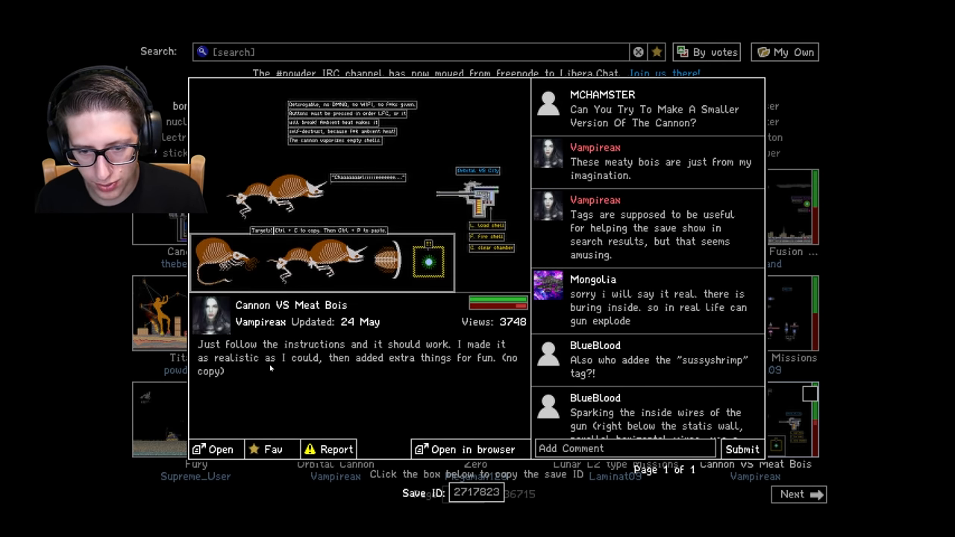
pyautogui.click(213, 449)
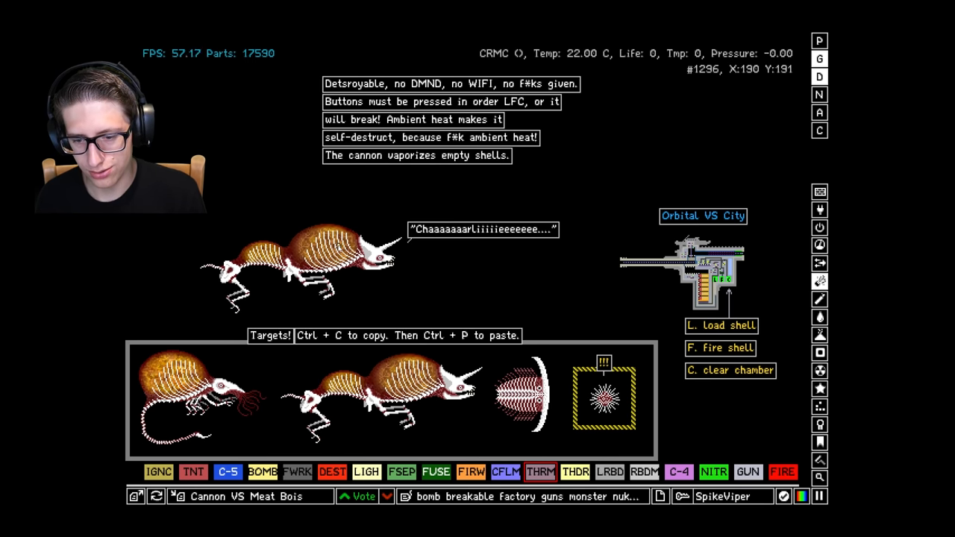
pyautogui.moveTo(563, 388)
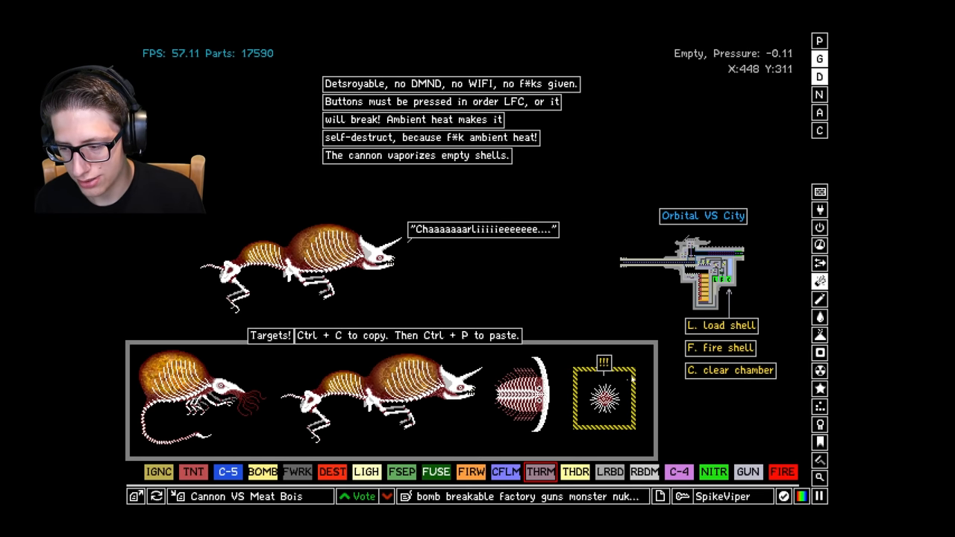
pyautogui.moveTo(809, 319)
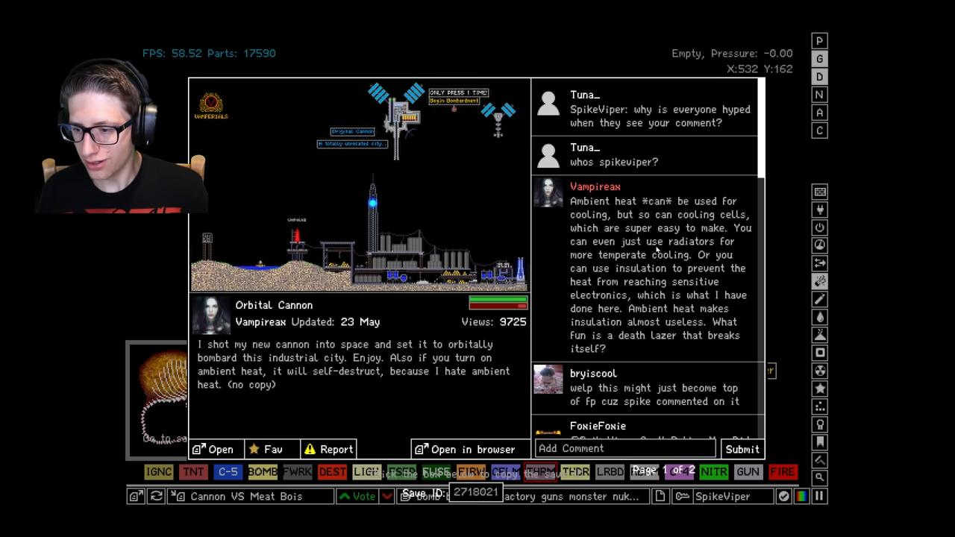
pyautogui.scroll(-3)
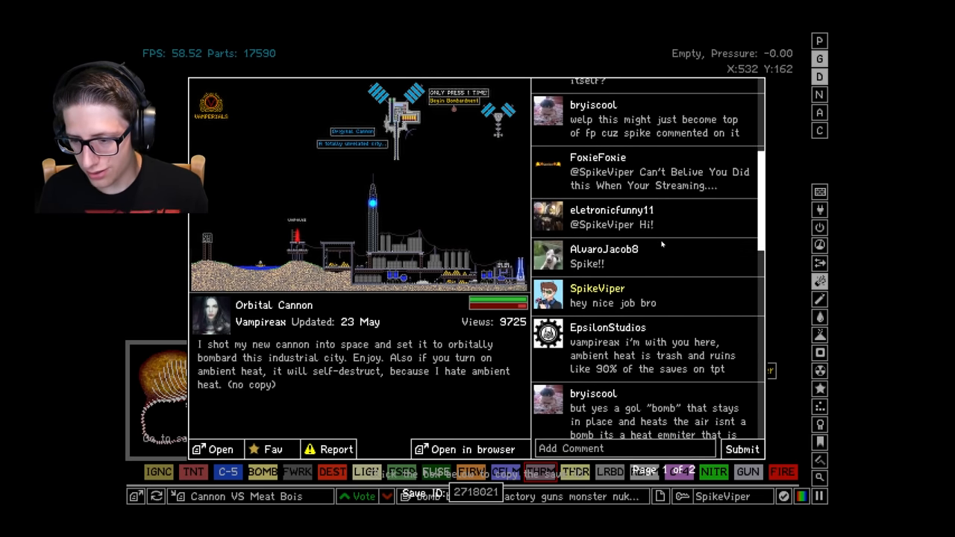
pyautogui.scroll(3)
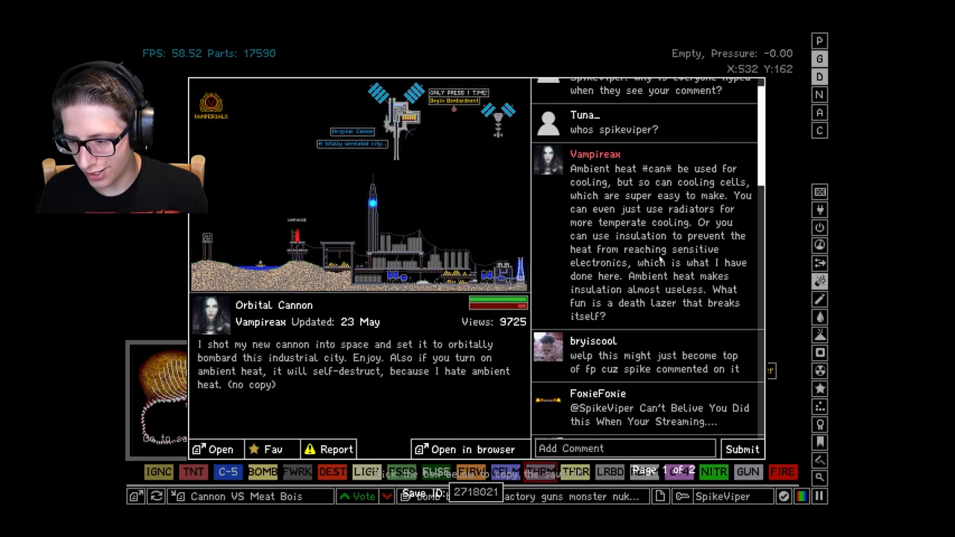
pyautogui.scroll(3)
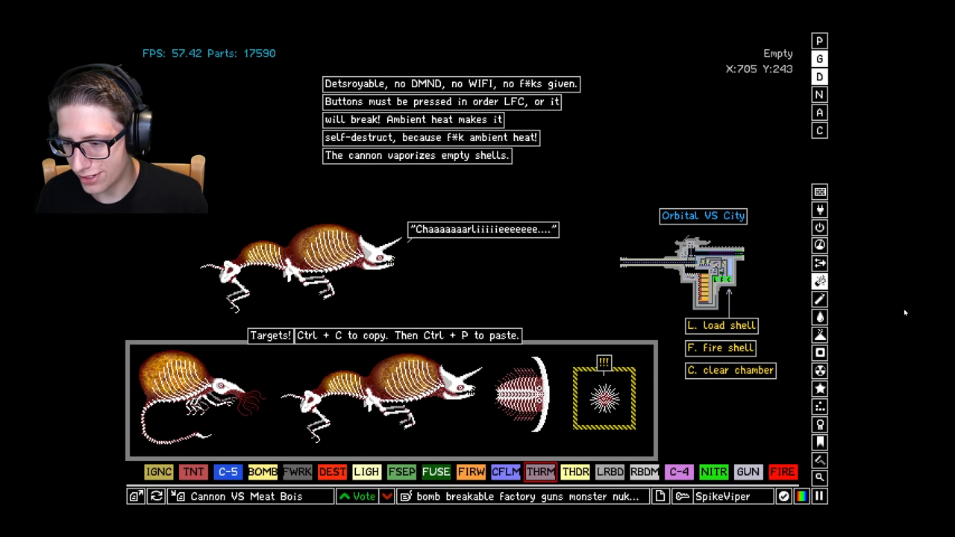
# Scroll the element menu to the Electronics materials such as SPRK.
pyautogui.hscroll(3)
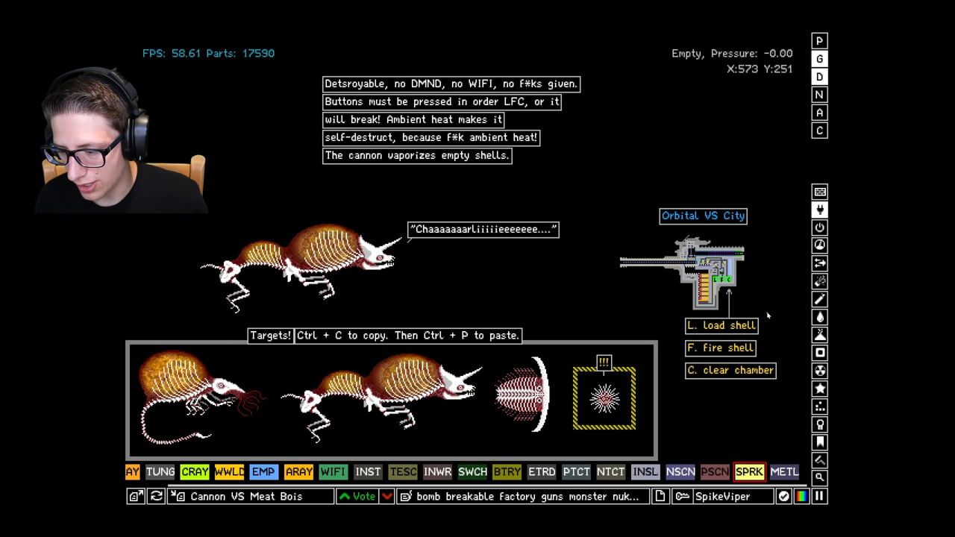
pyautogui.moveTo(724, 291)
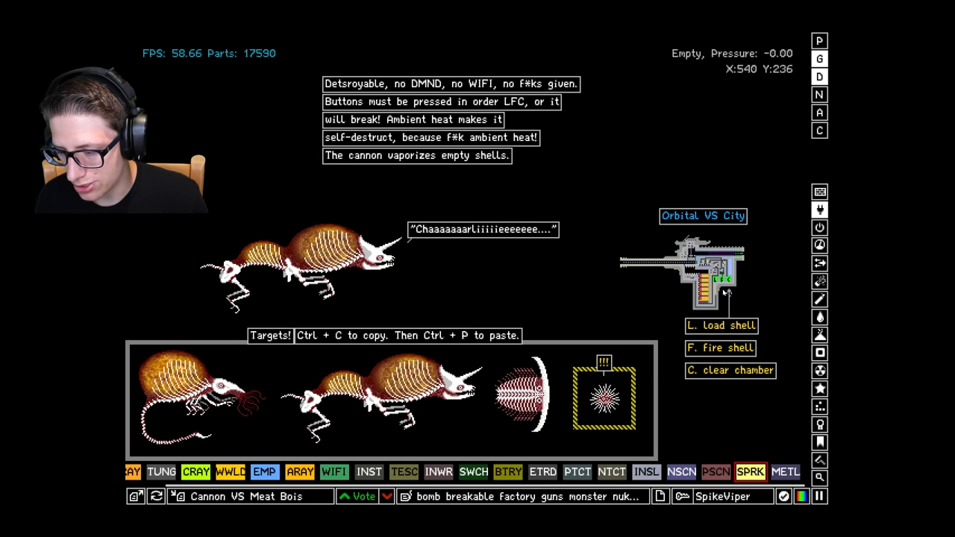
pyautogui.moveTo(746, 304)
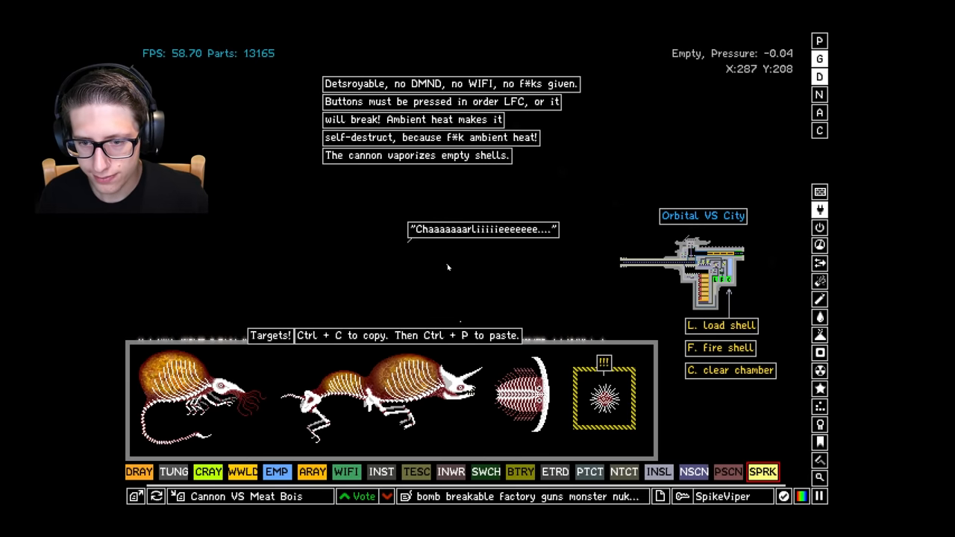
# Start copying the spiky shell target with Ctrl+C.
pyautogui.press('ctrl+c')
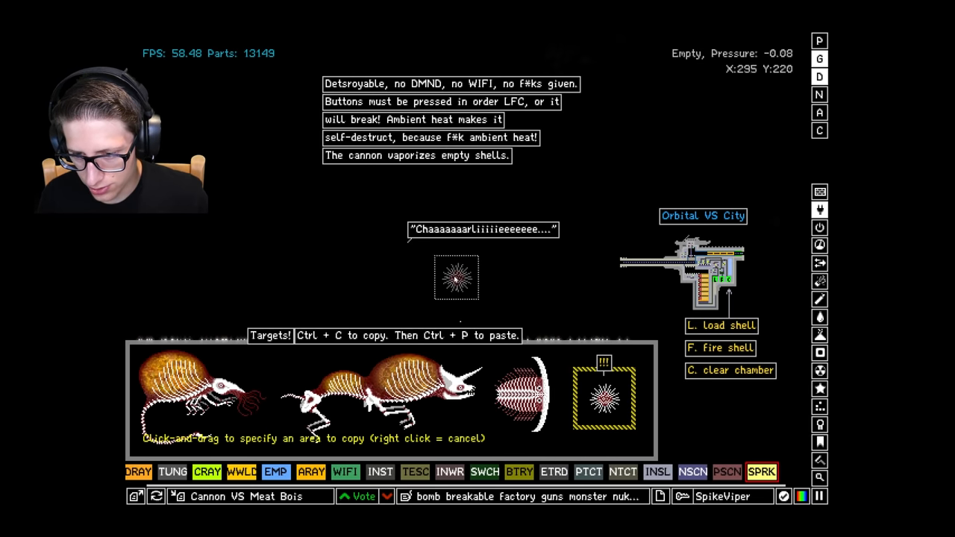
pyautogui.moveTo(384, 256)
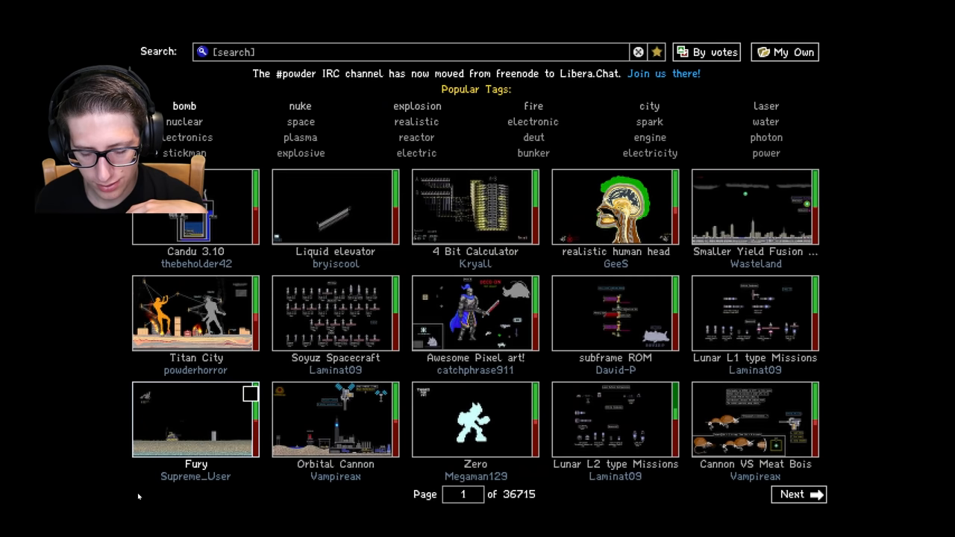
pyautogui.moveTo(502, 323)
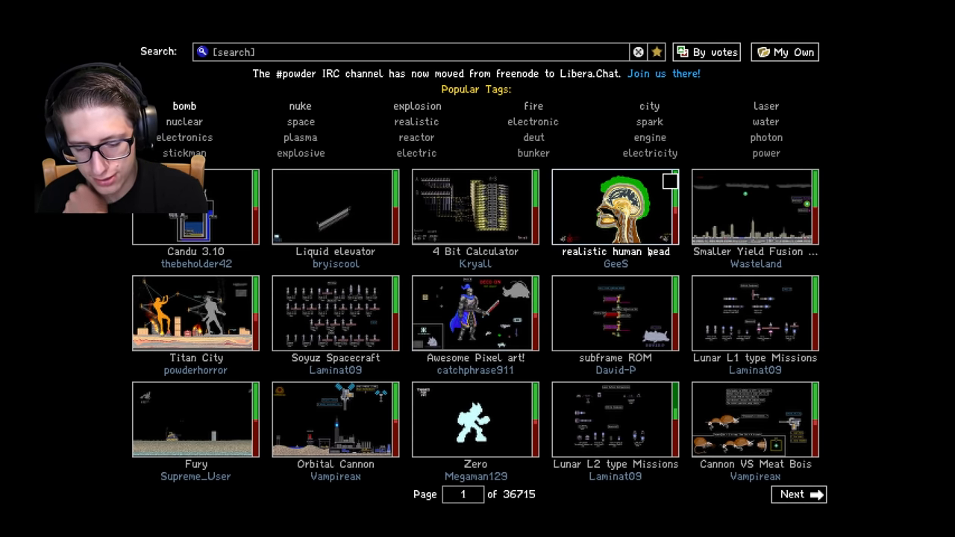
# Post the comment "very nice" on the Cannon VS Meat Bois save.
pyautogui.click(754, 419)
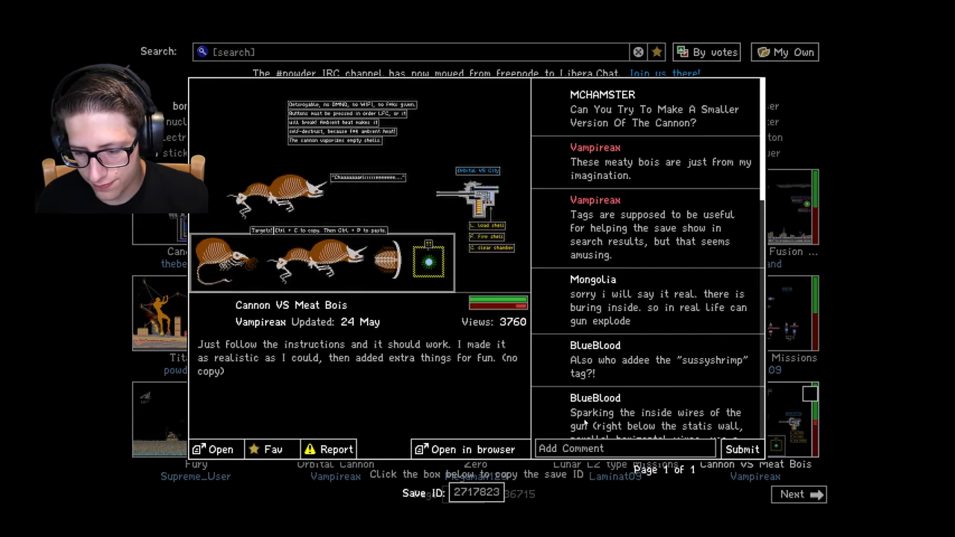
pyautogui.write('very')
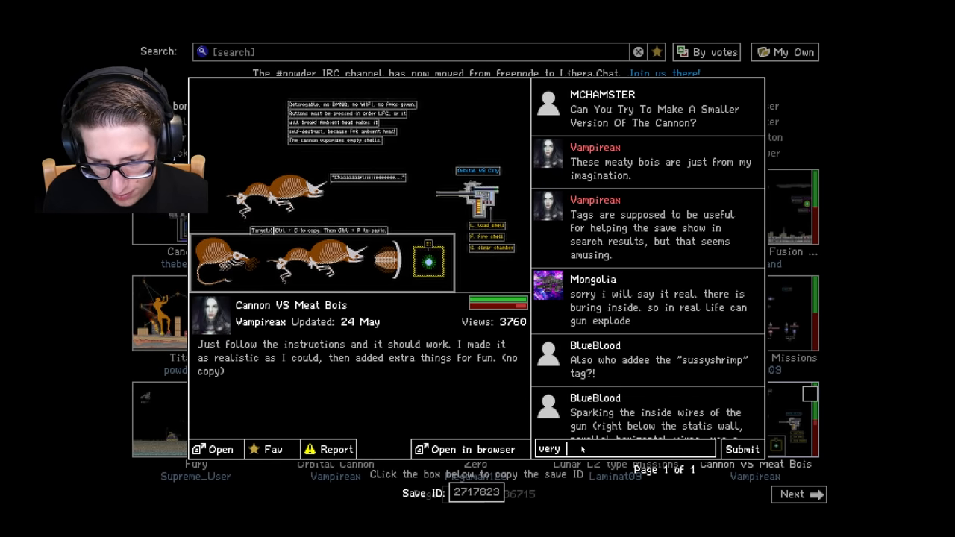
pyautogui.write('nice')
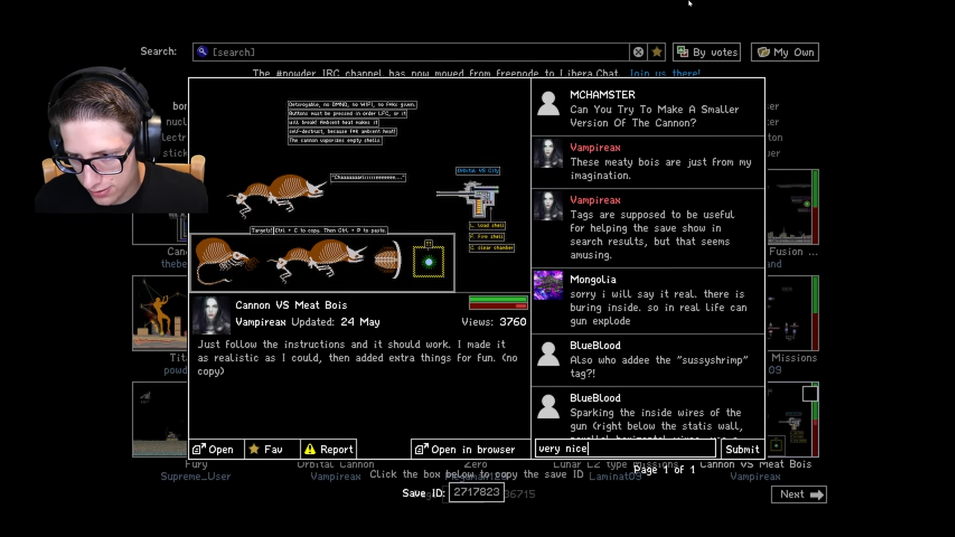
pyautogui.click(741, 449)
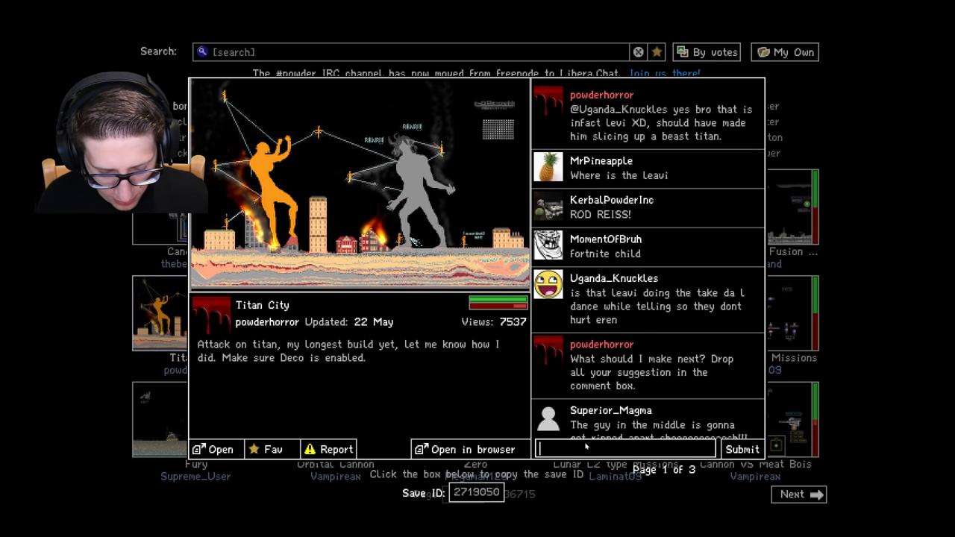
# Submit "nuke wins" as a comment in the Titan City preview.
pyautogui.write('nuke wins')
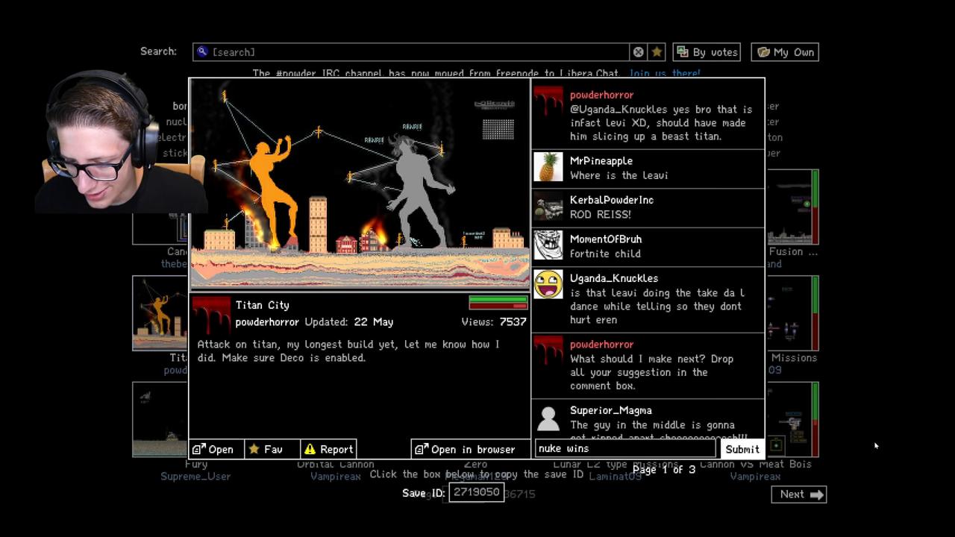
pyautogui.click(741, 448)
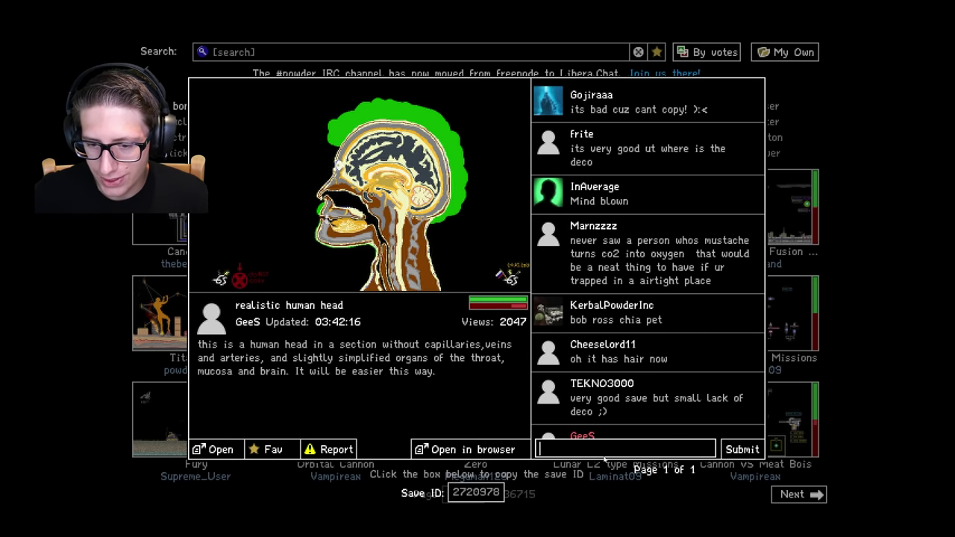
# Submit the comment "HEAD IS VERY GOOD THANK YOU" on the realistic human head save.
pyautogui.write('HEAD')
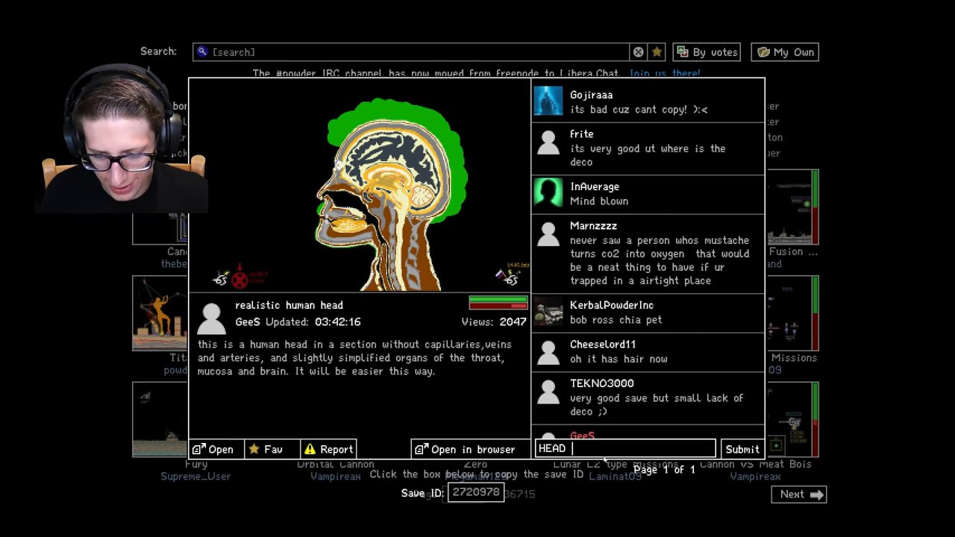
pyautogui.write('IS VERY GOOD')
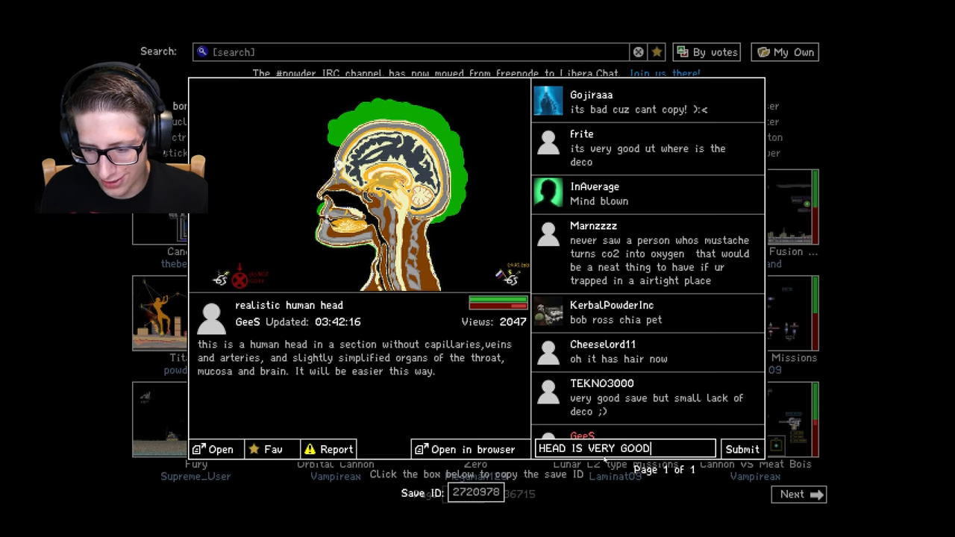
pyautogui.write('THANK YOU')
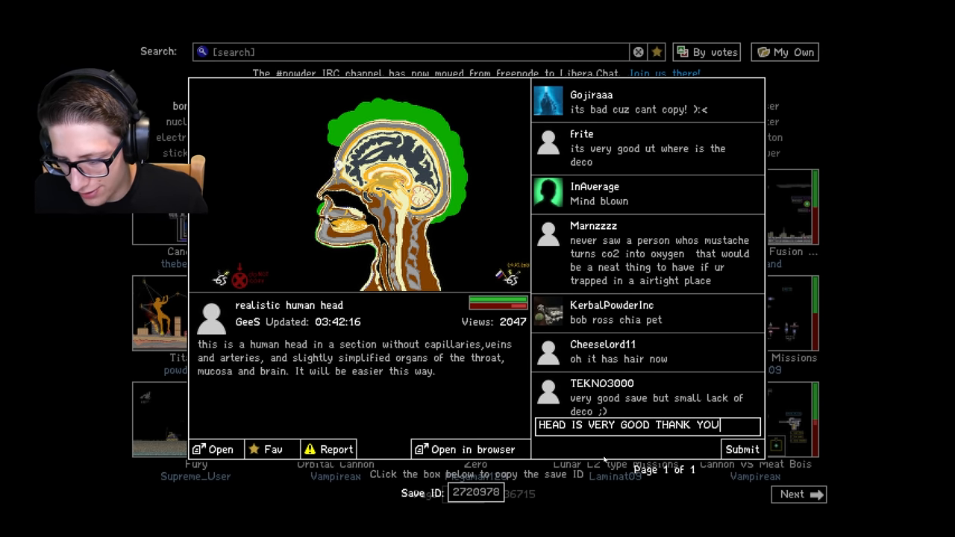
pyautogui.click(741, 449)
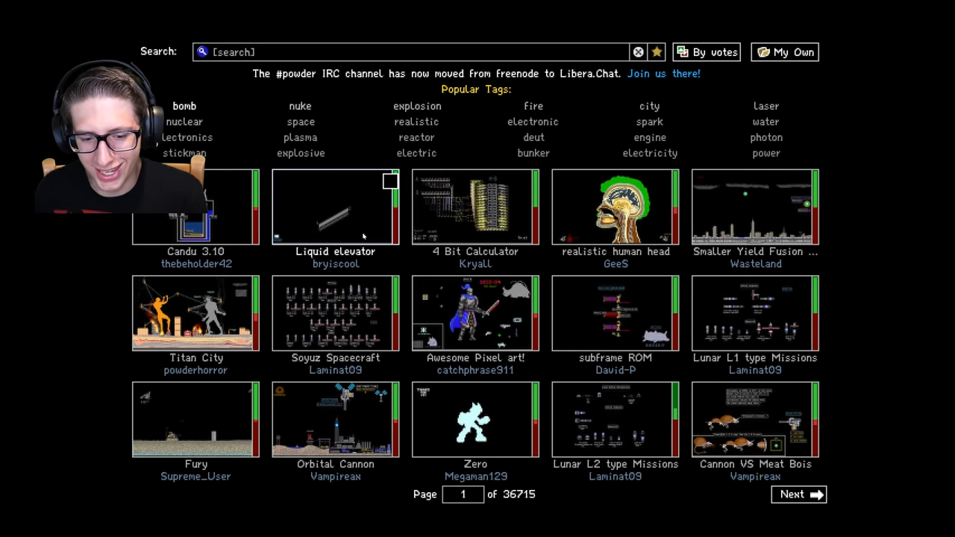
# Open Candu 3.10 and submit the comment "very functional 10/10".
pyautogui.click(196, 206)
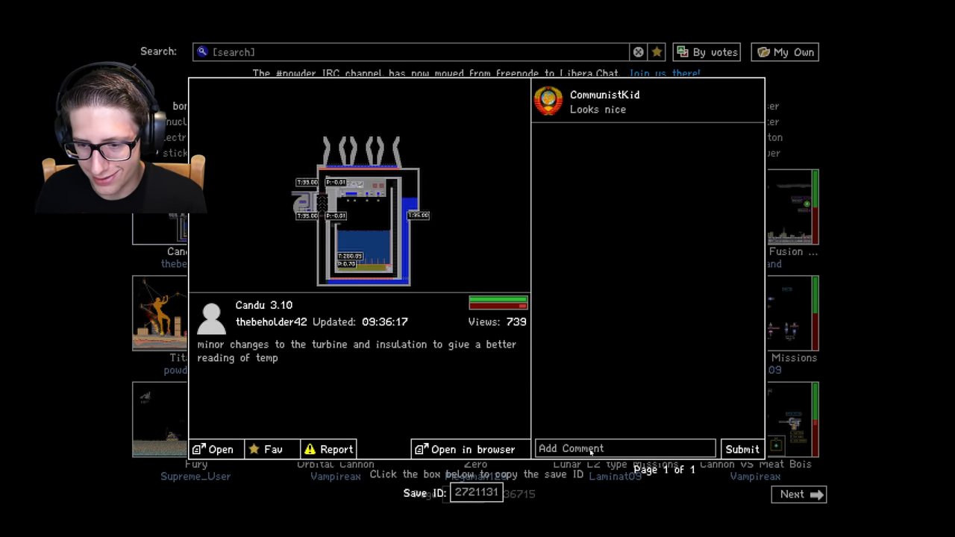
pyautogui.click(624, 448)
pyautogui.write('very functio')
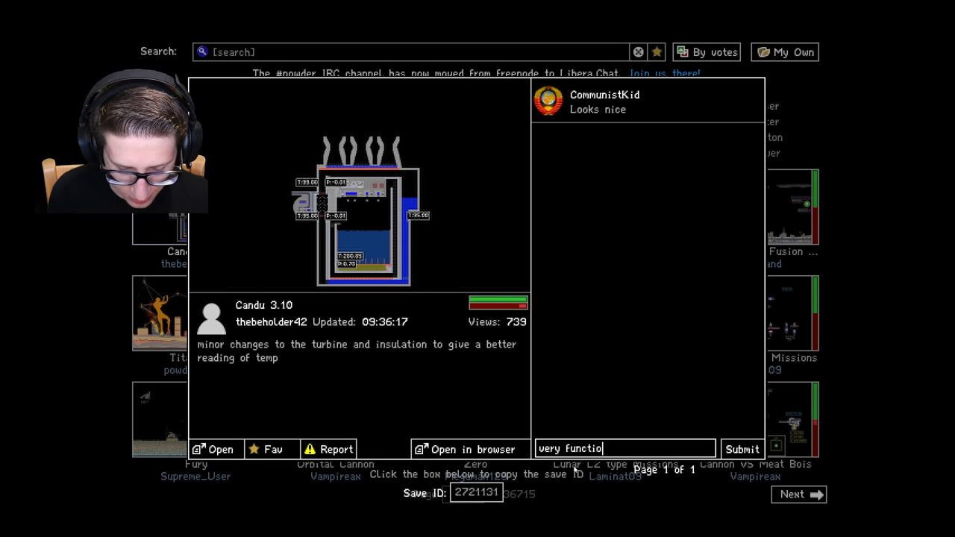
pyautogui.write('nal 10/10')
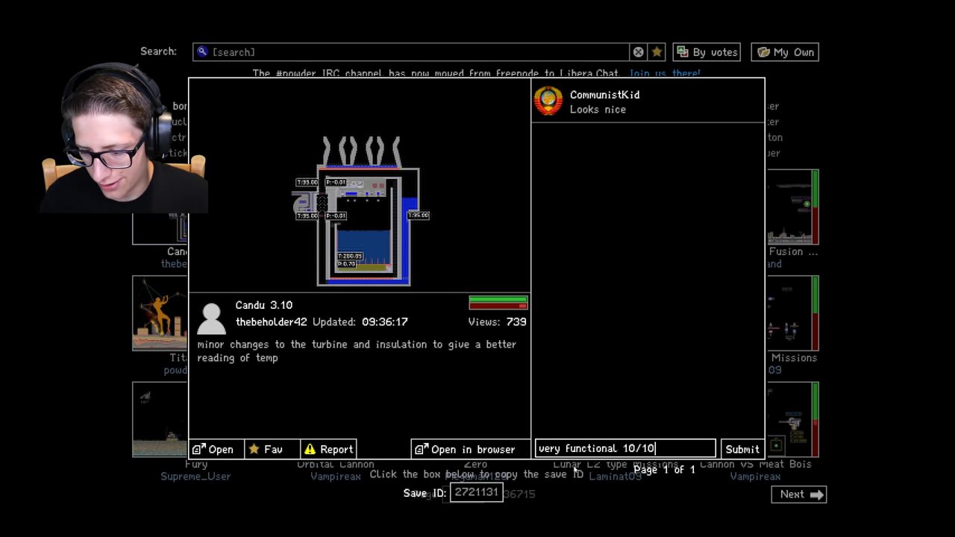
pyautogui.click(742, 448)
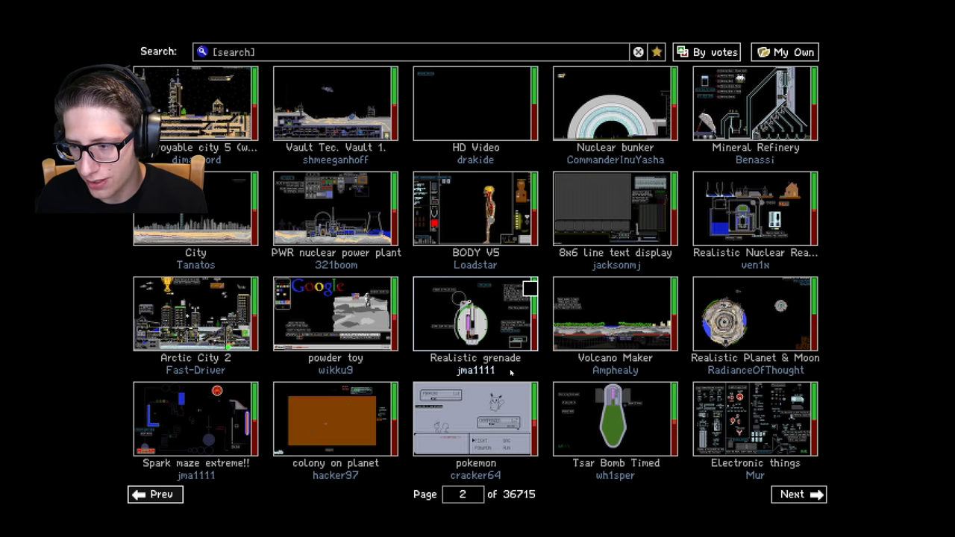
# Open the Realistic Nuclear Reactor Core save from page 2 into the simulation.
pyautogui.click(754, 207)
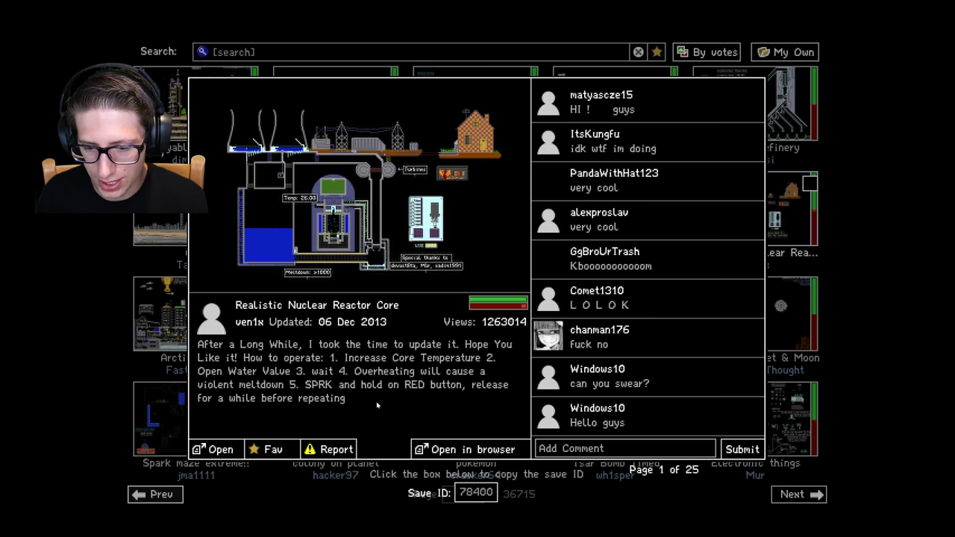
pyautogui.moveTo(511, 333)
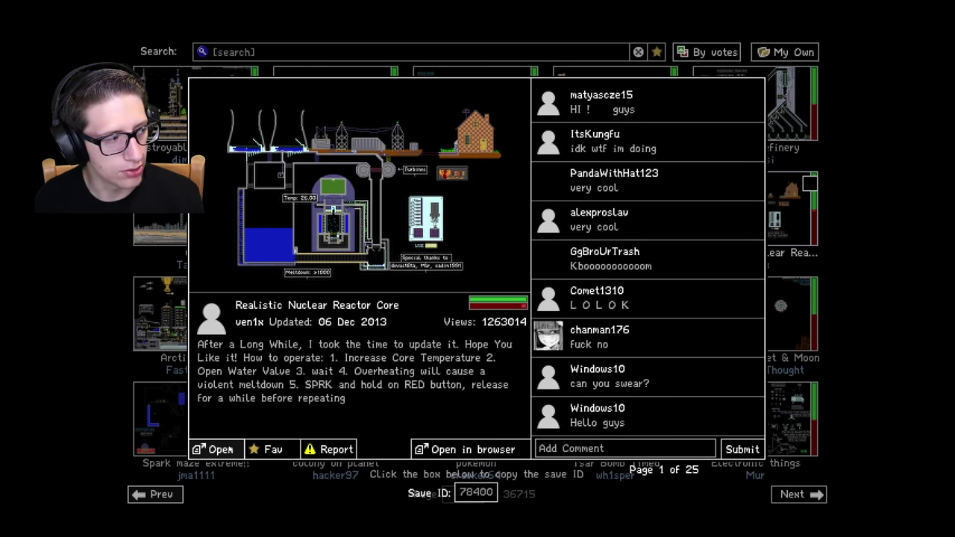
pyautogui.click(215, 449)
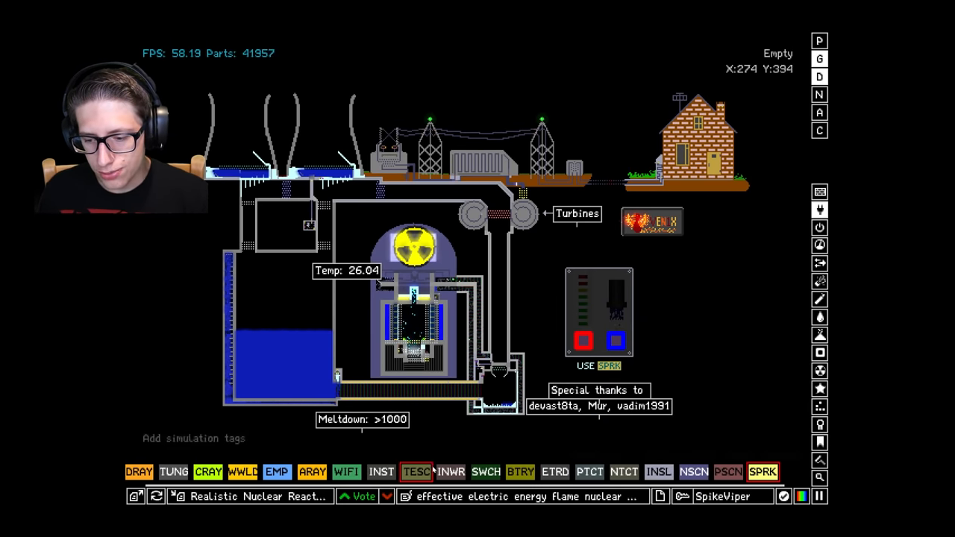